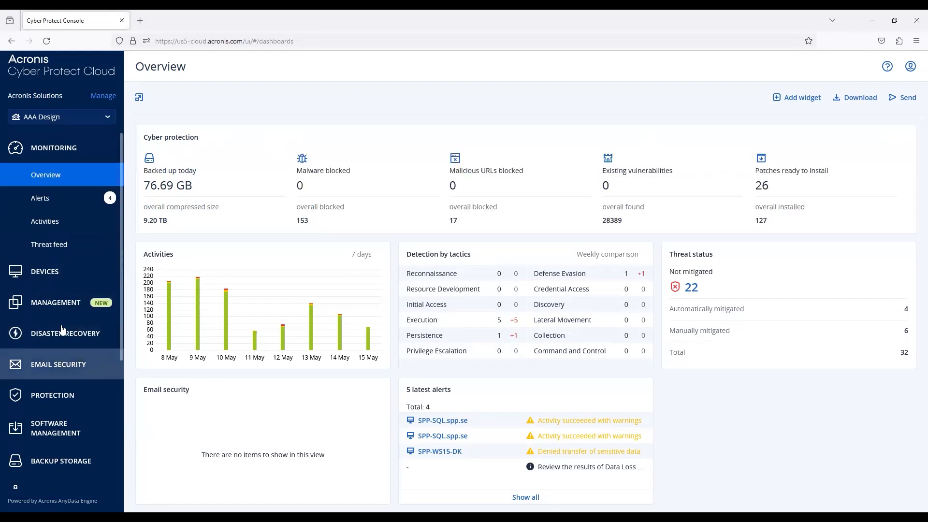
# - List the machines with agents under Devices and select SPP-WS-2.spp.se to show its actions
pyautogui.click(44, 271)
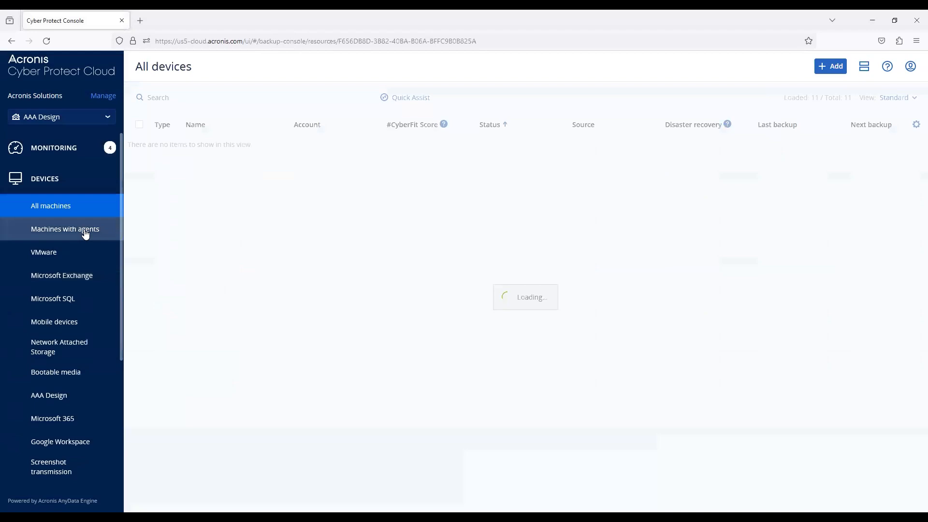
pyautogui.click(65, 229)
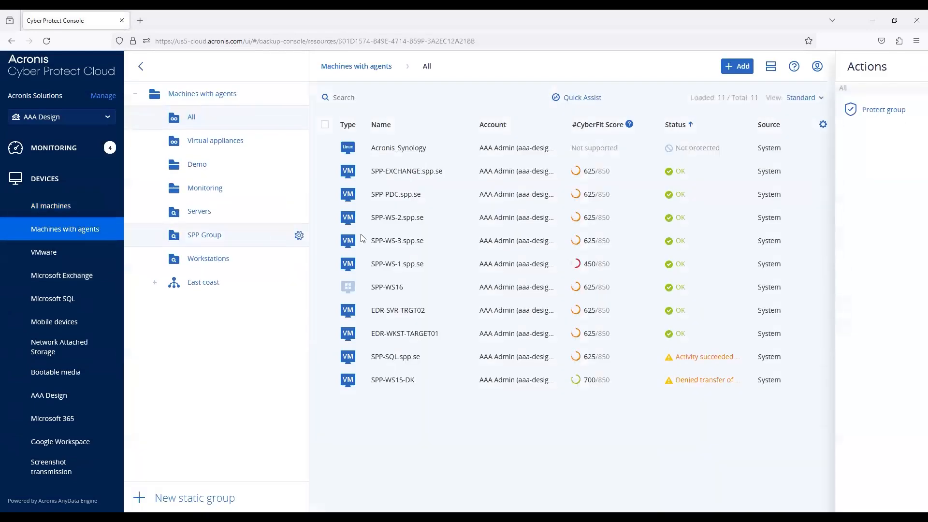
pyautogui.click(397, 218)
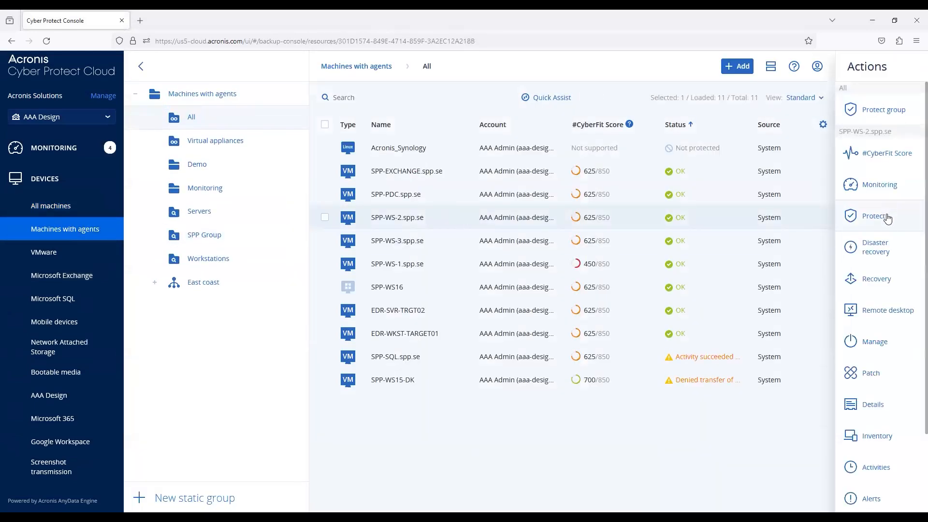
# - Show the protection plans for SPP-WS-2.spp.se and expand the Patch management plan details
pyautogui.click(879, 216)
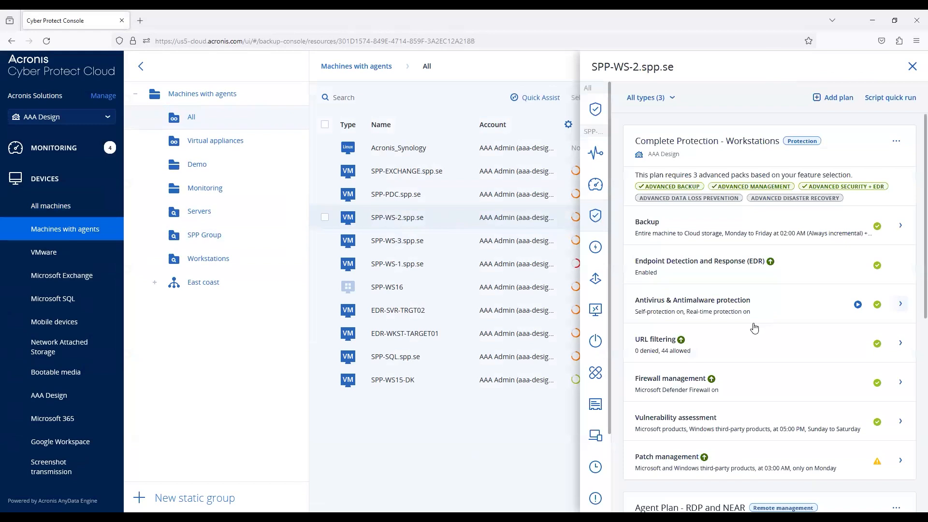
pyautogui.scroll(-3)
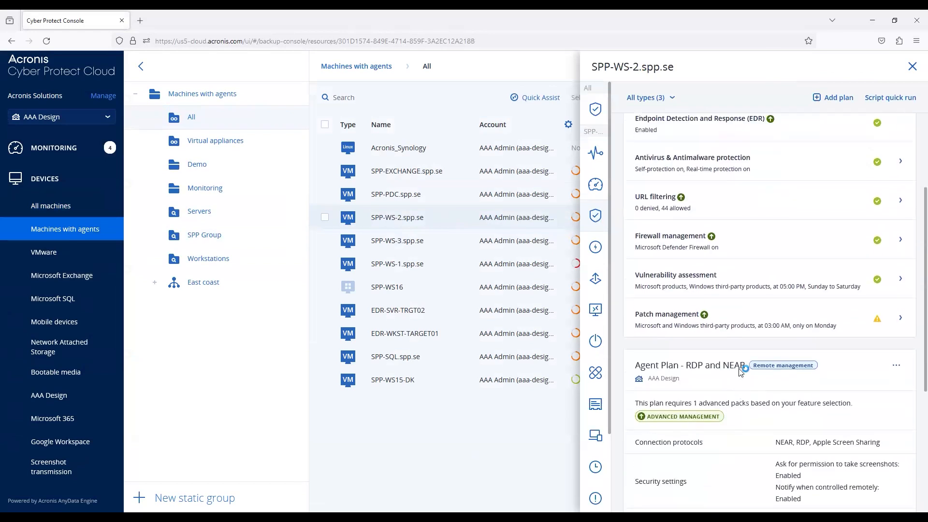
pyautogui.scroll(3)
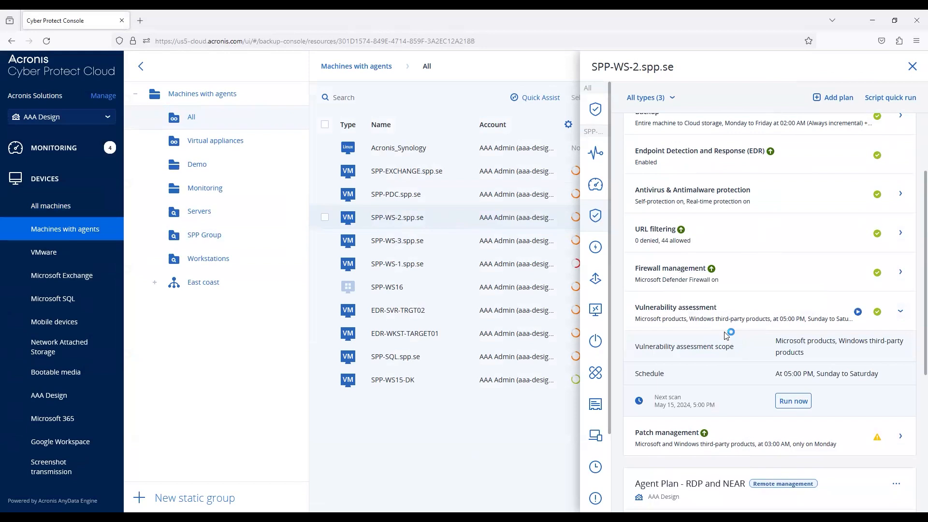
pyautogui.scroll(-3)
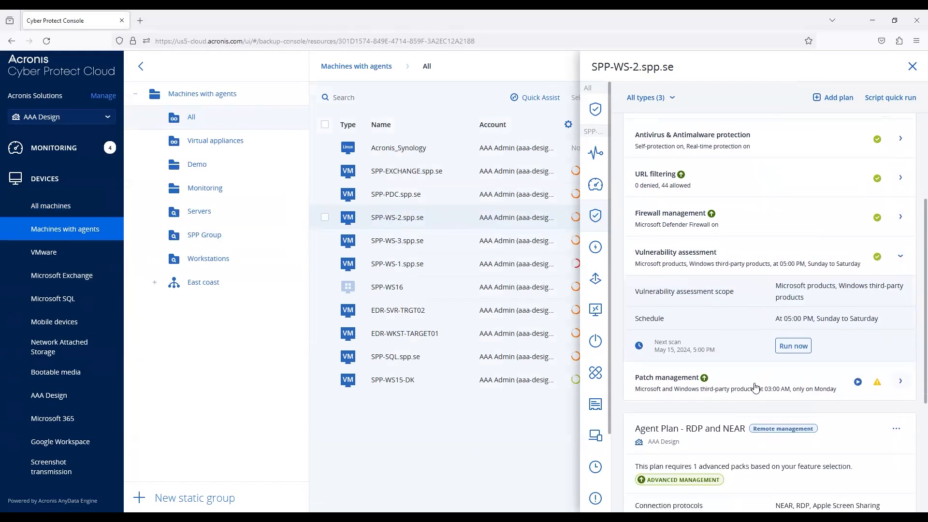
pyautogui.click(900, 256)
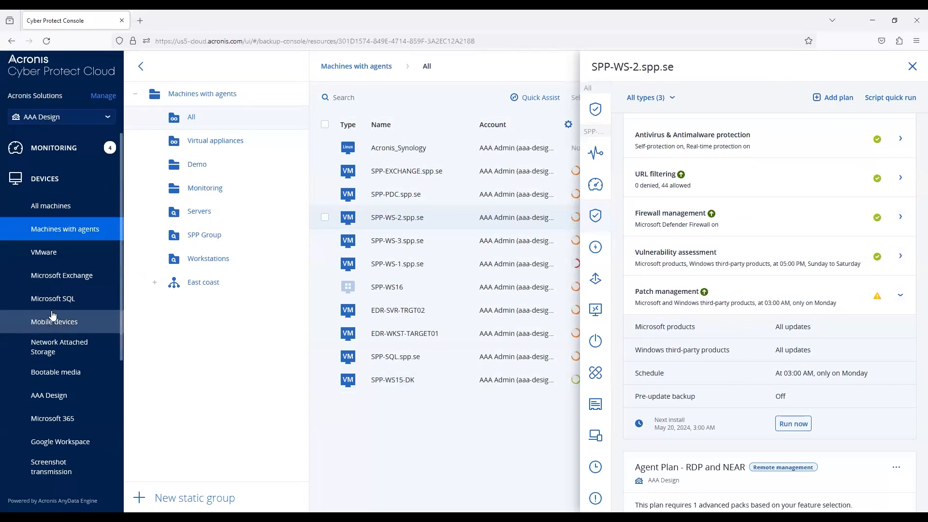
# - Check the Vulnerabilities overview under Software Management, then switch to the Patches list of 26 patches
pyautogui.scroll(-3)
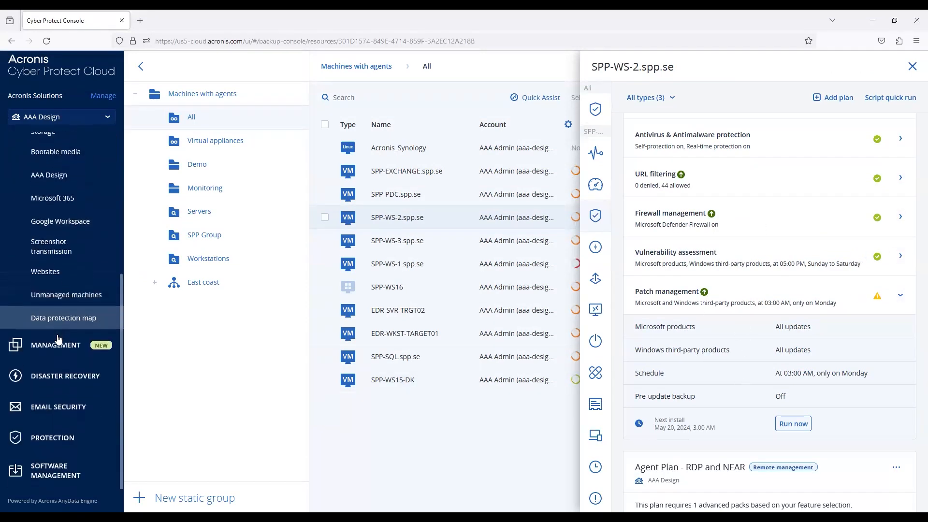
pyautogui.scroll(-3)
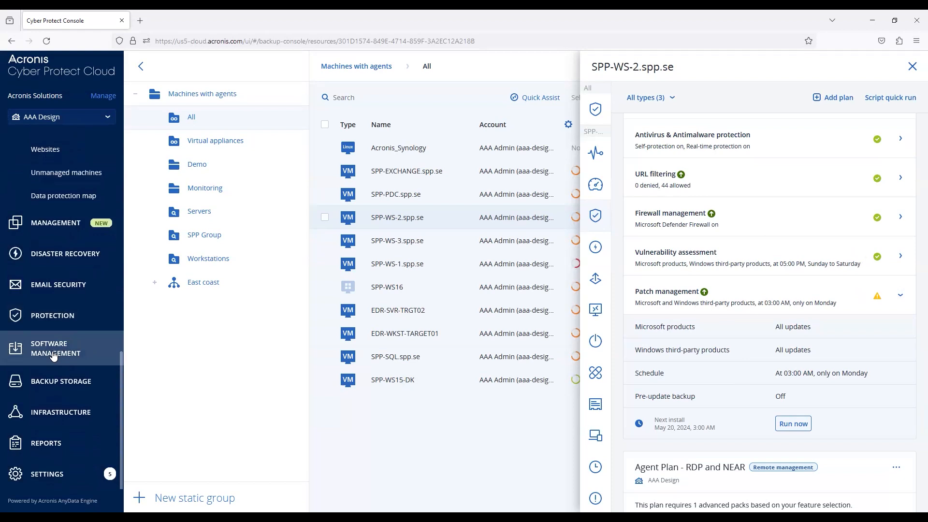
pyautogui.moveTo(56, 352)
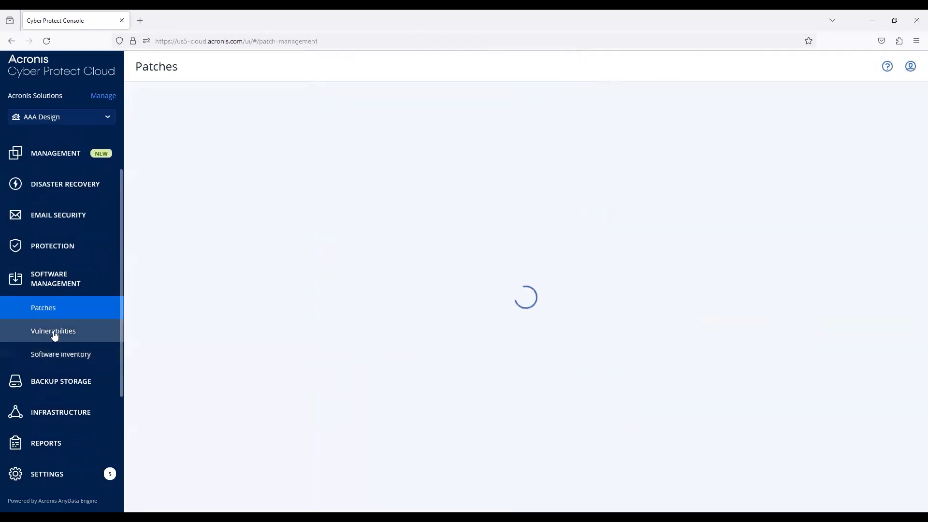
pyautogui.click(52, 331)
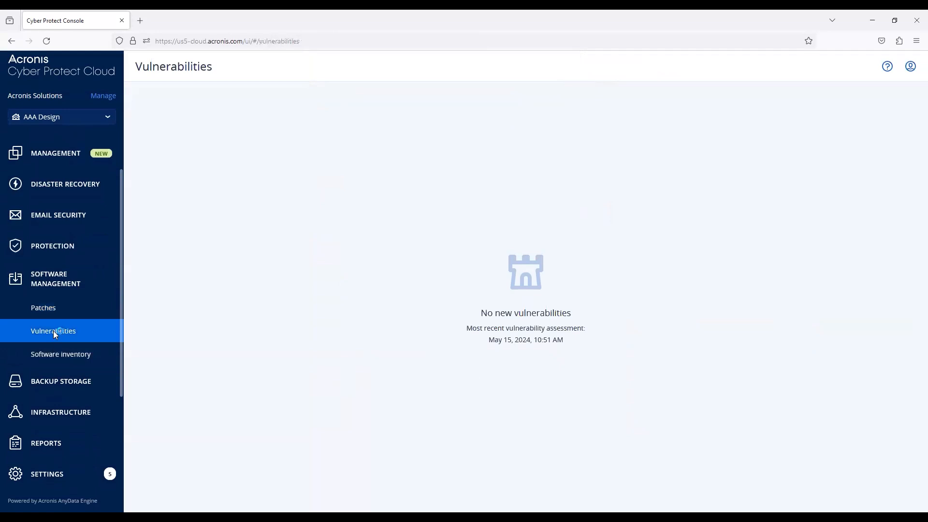
pyautogui.click(43, 308)
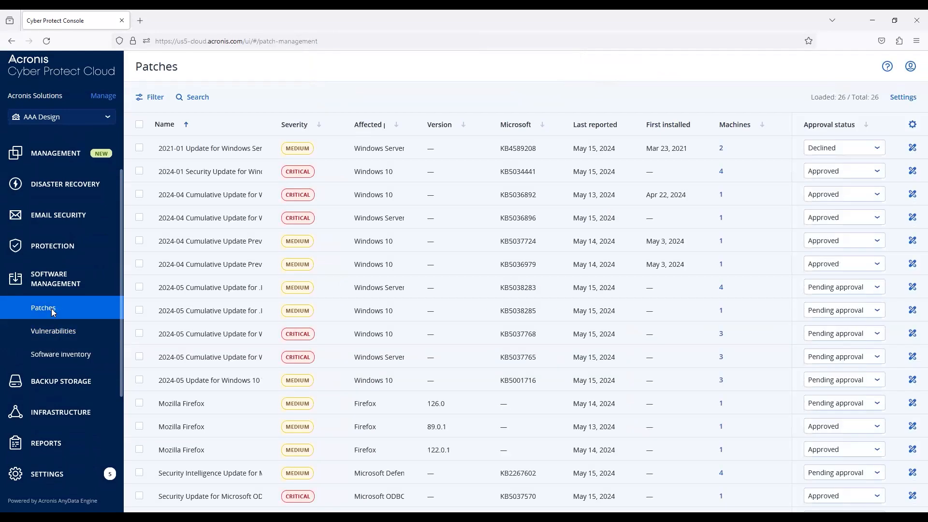
pyautogui.moveTo(623, 296)
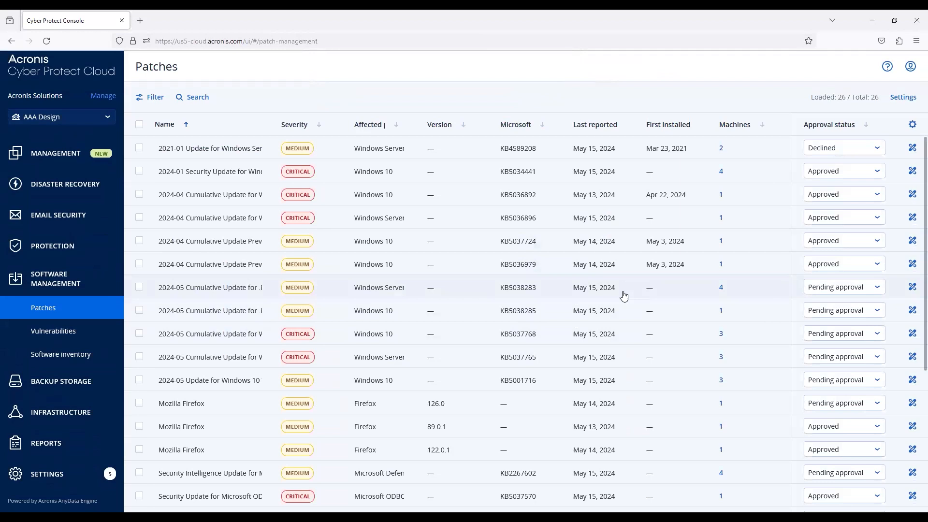
pyautogui.moveTo(417, 278)
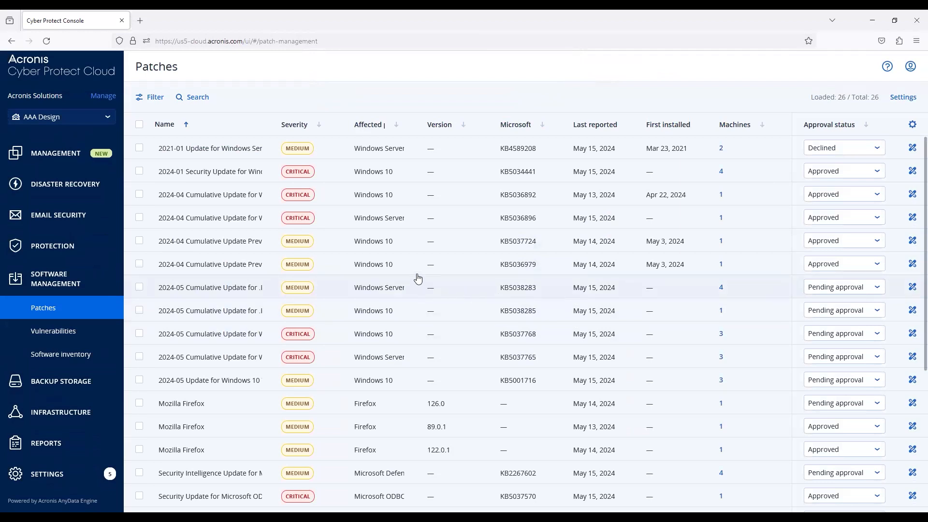
pyautogui.moveTo(422, 272)
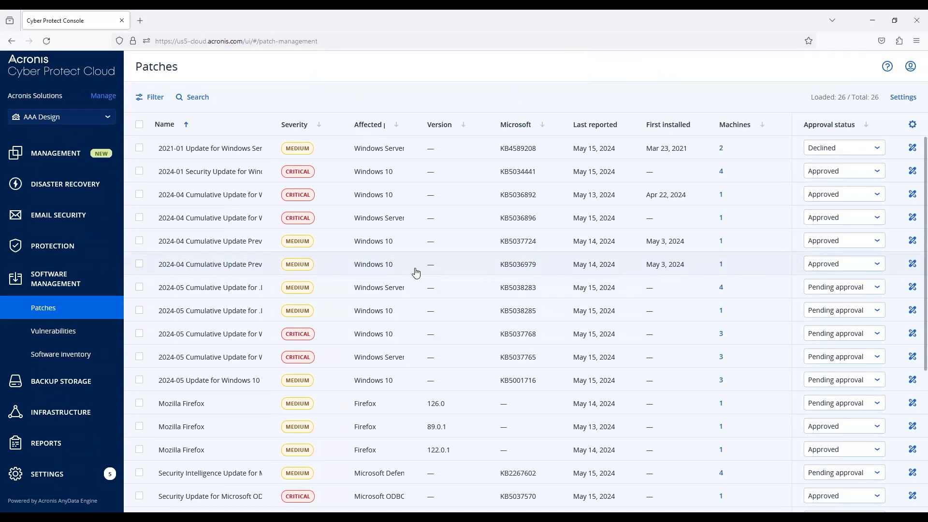
pyautogui.moveTo(442, 287)
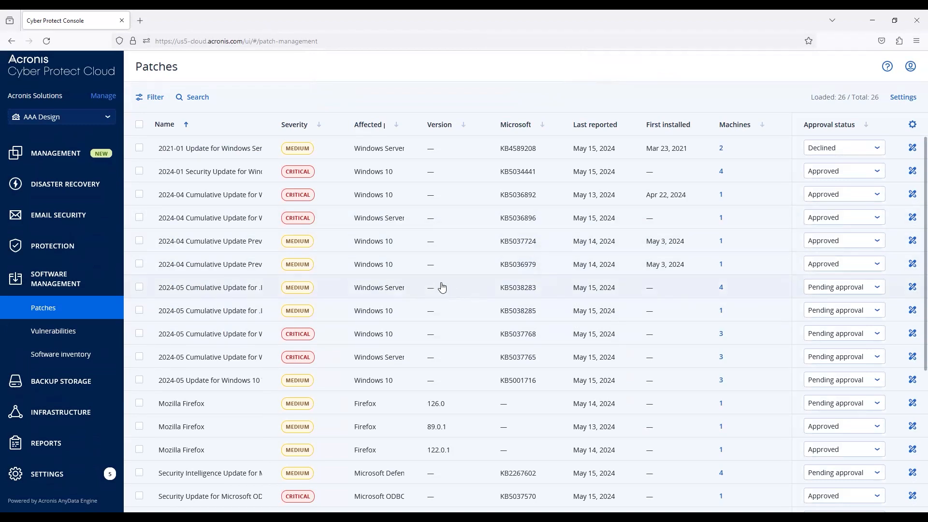
# - Bring up the filter options above the Patches table
pyautogui.click(150, 97)
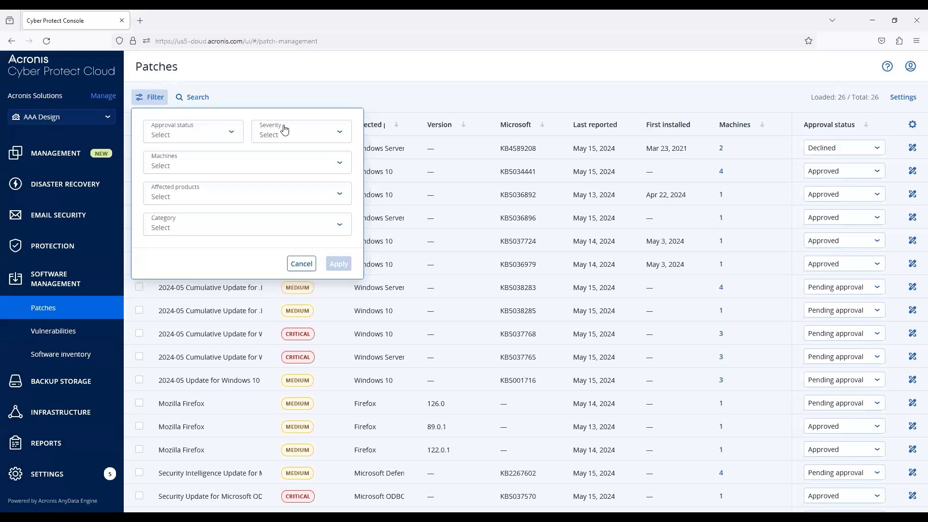
# - Browse the Category filter list (security, critical, drivers, tools) and cancel without applying a filter
pyautogui.click(246, 165)
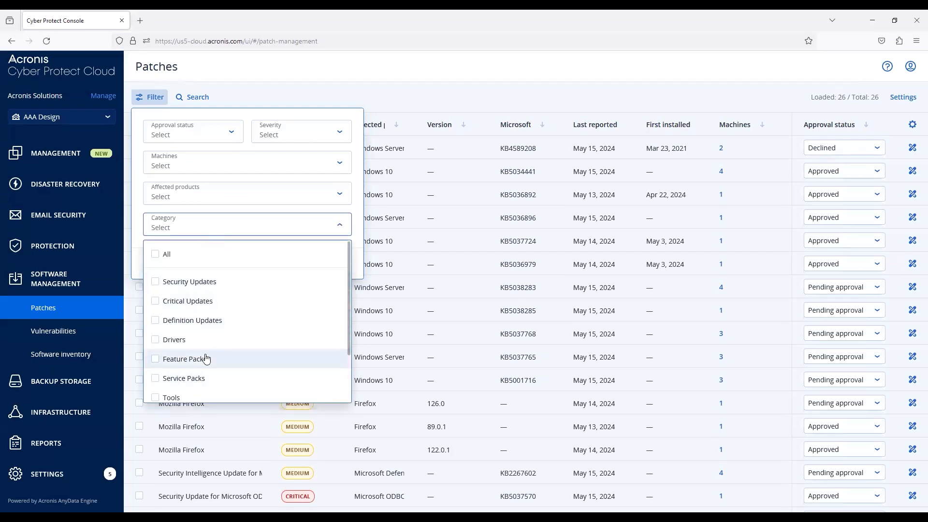
pyautogui.scroll(-3)
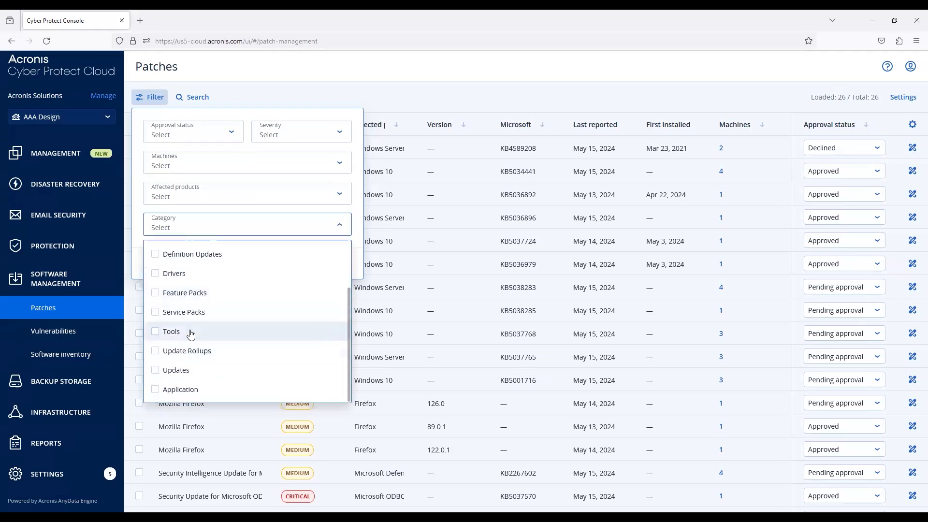
pyautogui.moveTo(186, 350)
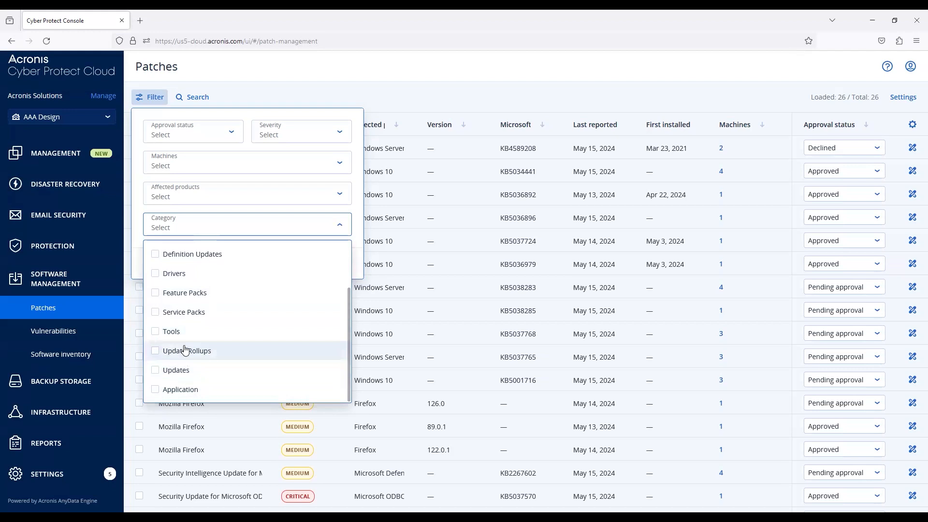
pyautogui.scroll(3)
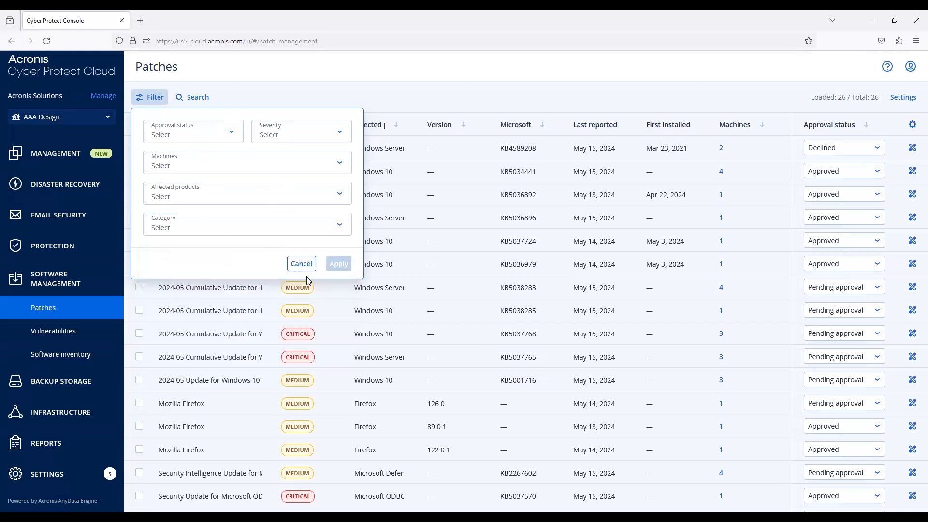
pyautogui.click(301, 264)
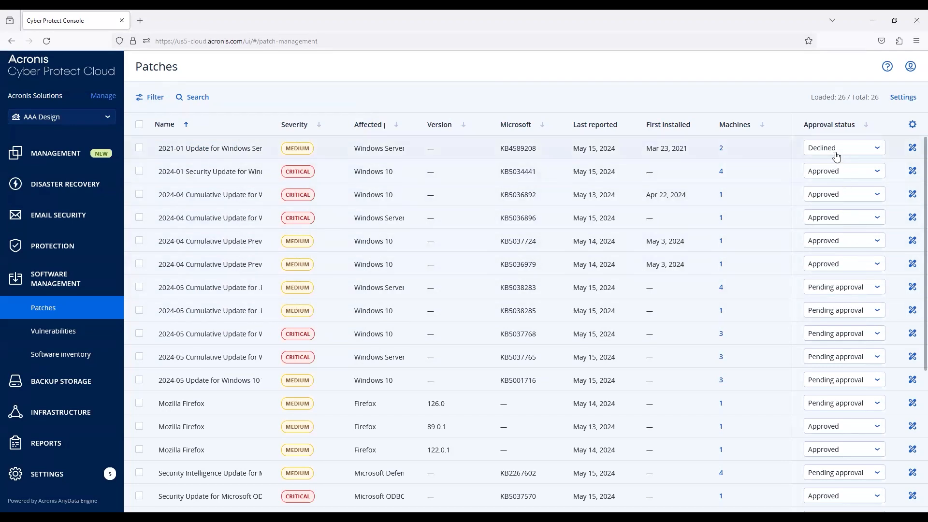
pyautogui.moveTo(839, 295)
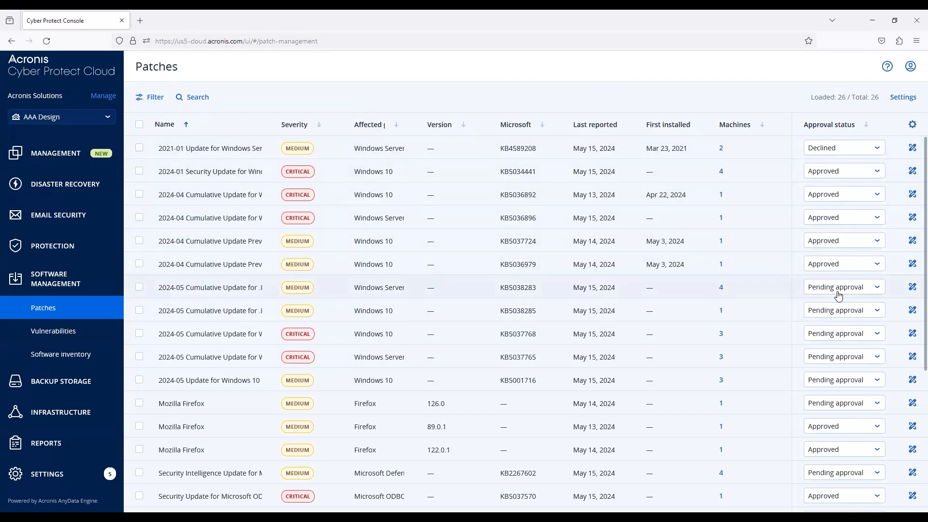
pyautogui.moveTo(800, 271)
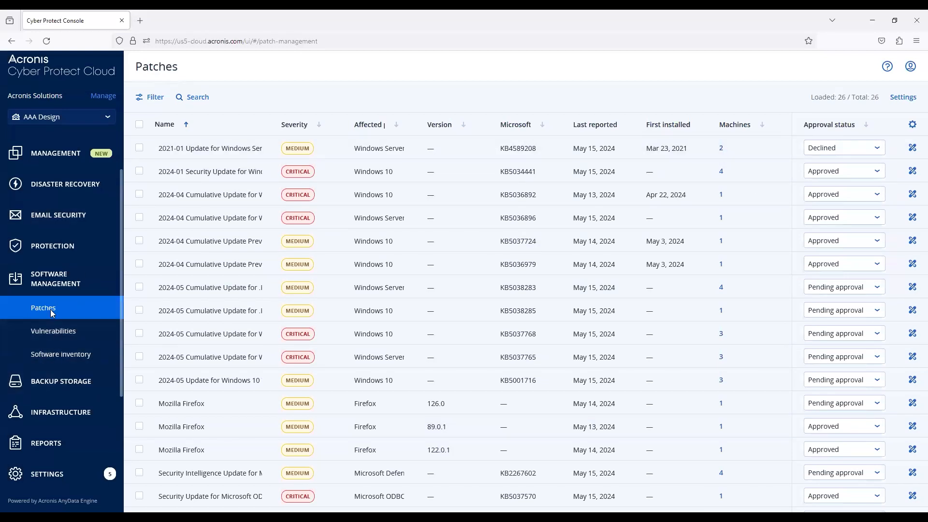
pyautogui.moveTo(481, 324)
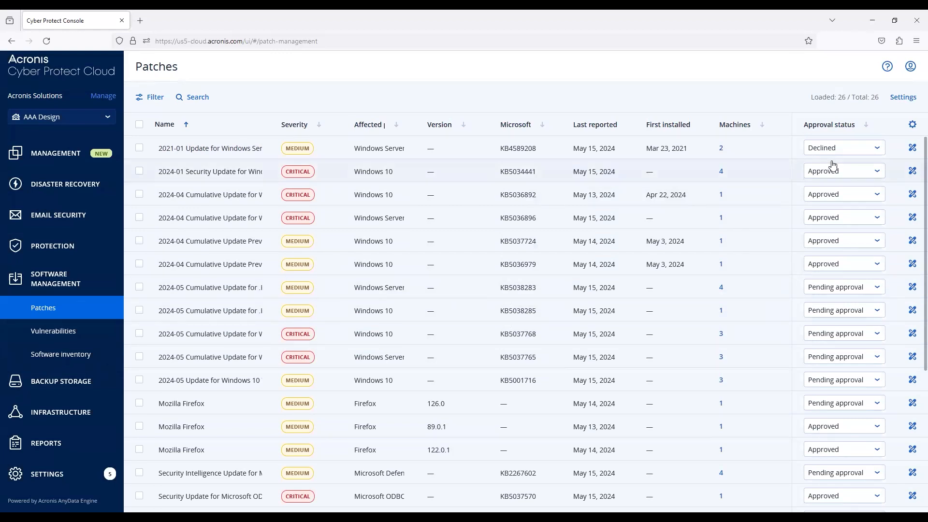
pyautogui.moveTo(829, 201)
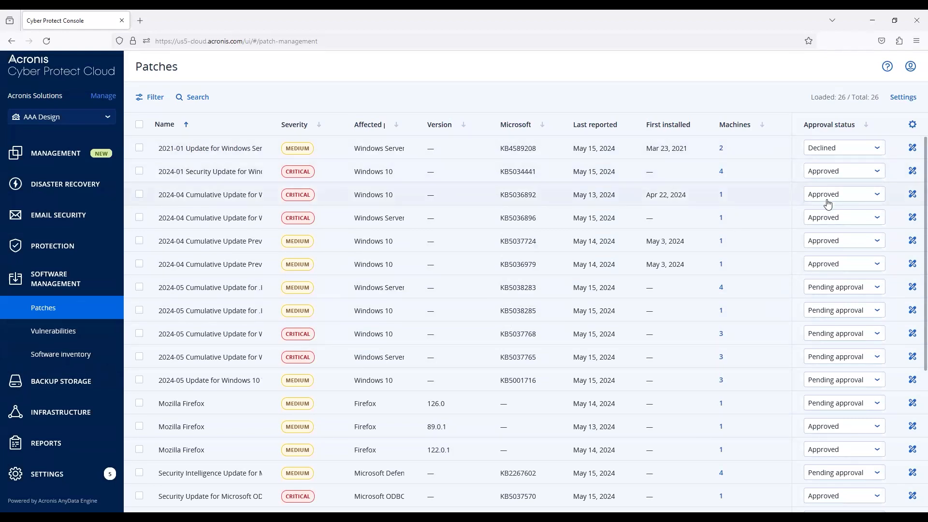
pyautogui.moveTo(821, 138)
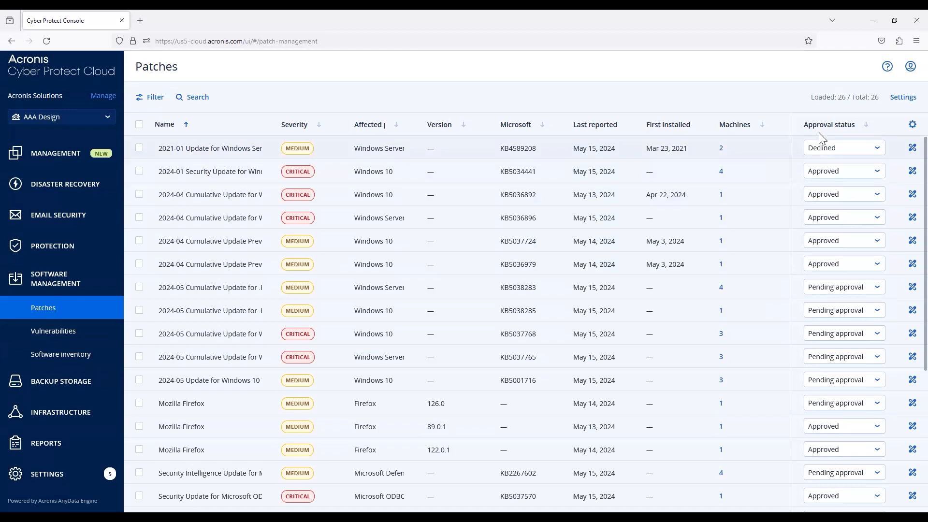
pyautogui.moveTo(646, 118)
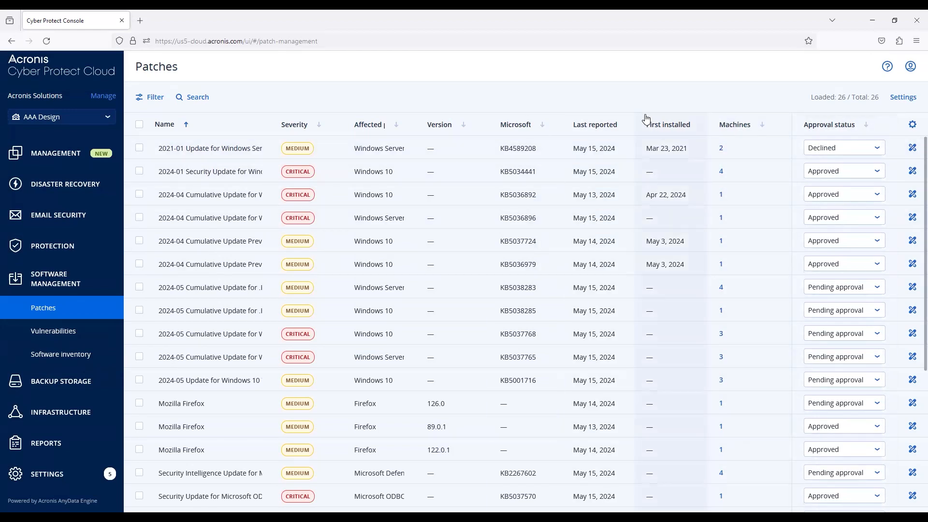
pyautogui.moveTo(332, 182)
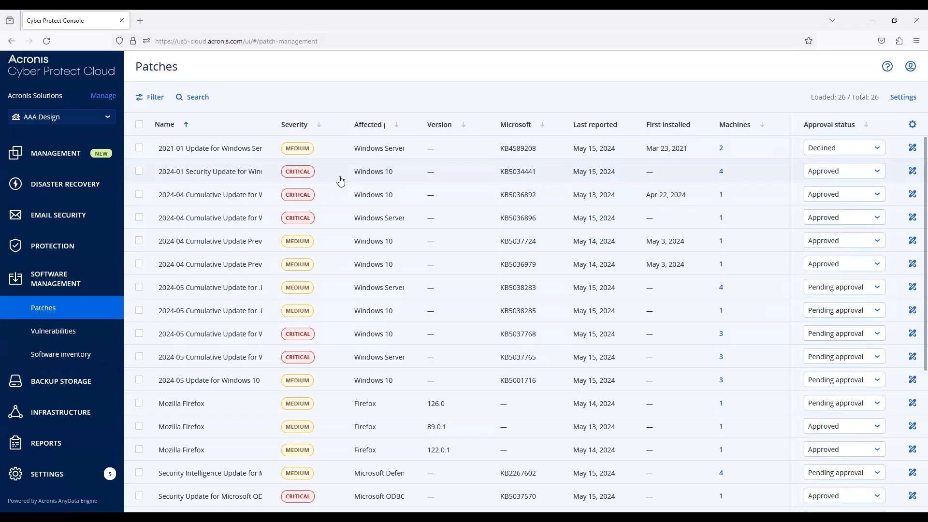
pyautogui.moveTo(486, 180)
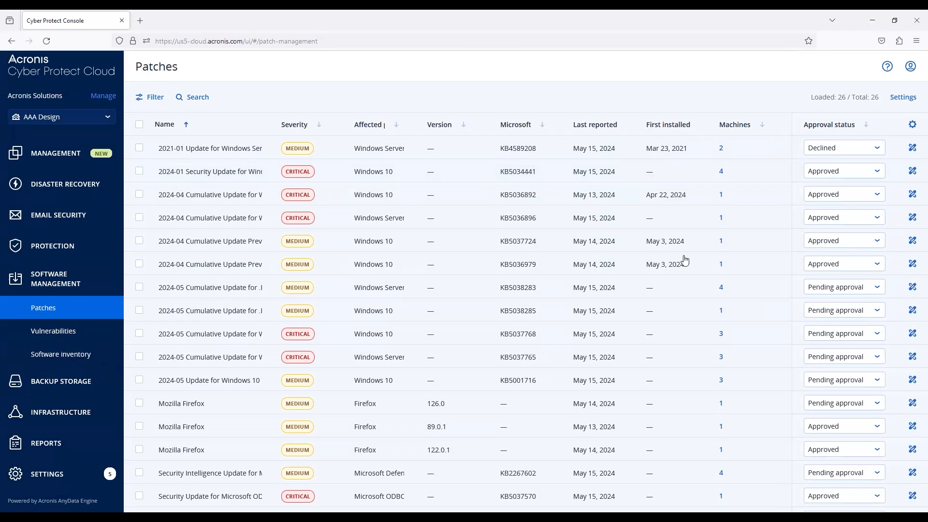
pyautogui.moveTo(741, 199)
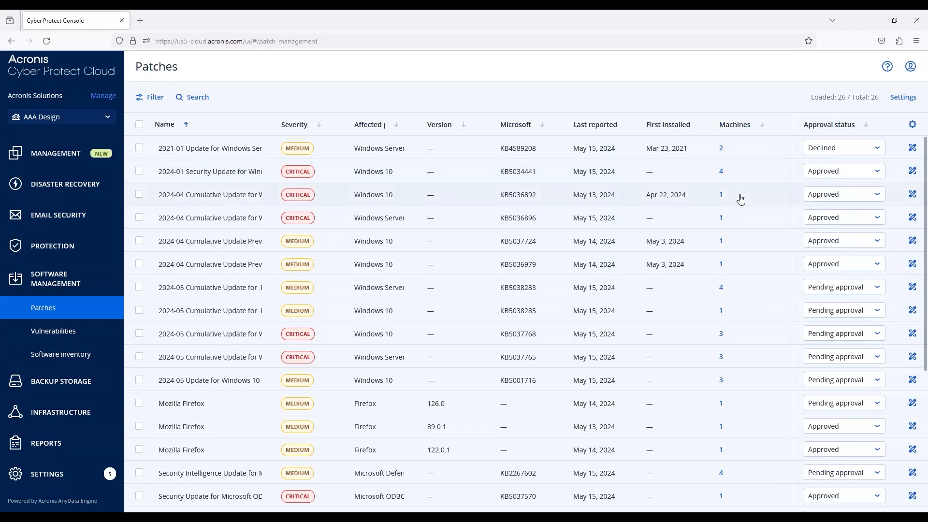
pyautogui.moveTo(817, 156)
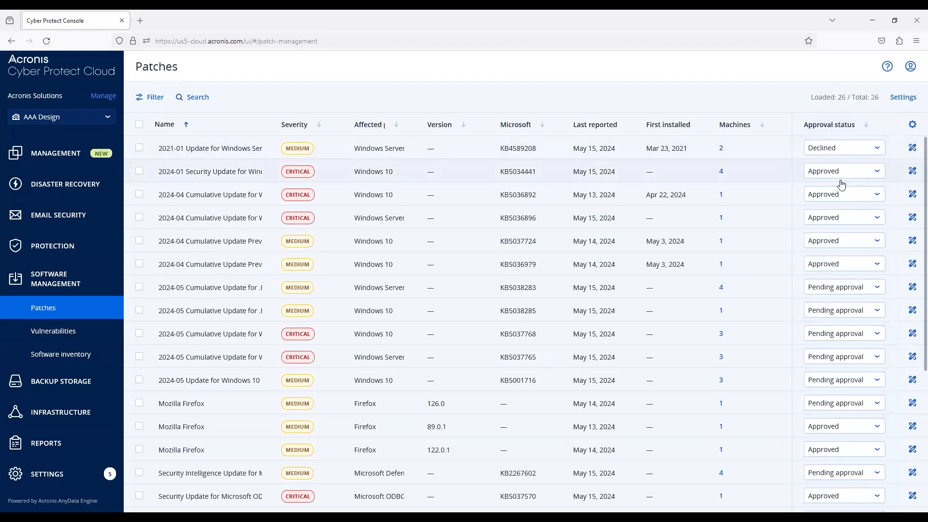
pyautogui.moveTo(842, 249)
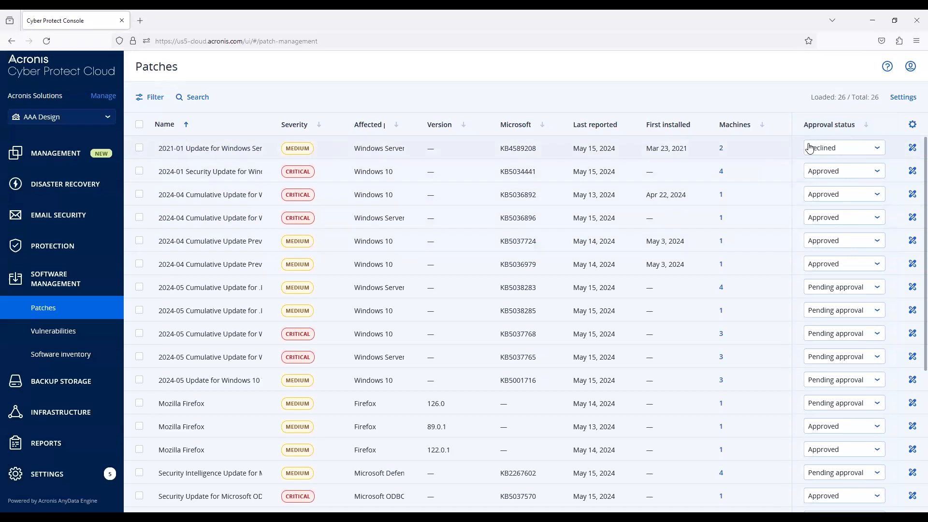
pyautogui.moveTo(897, 153)
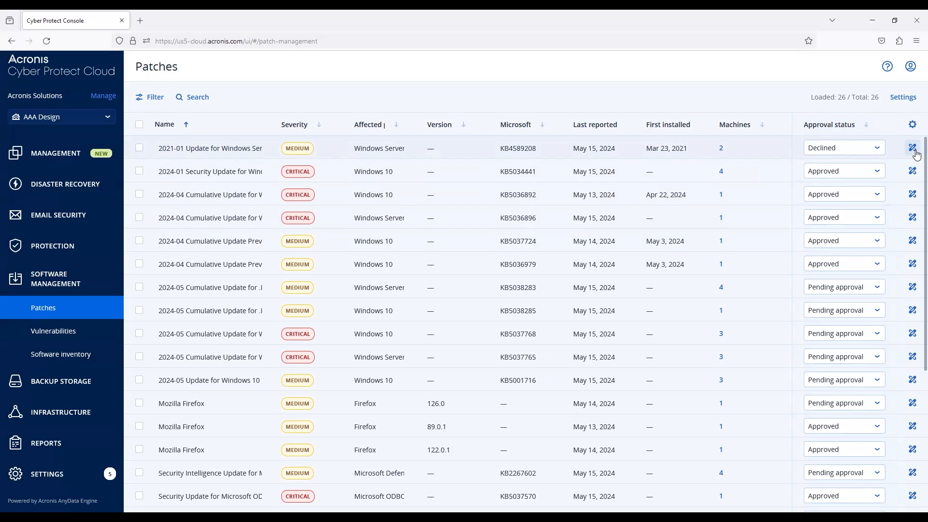
pyautogui.click(914, 148)
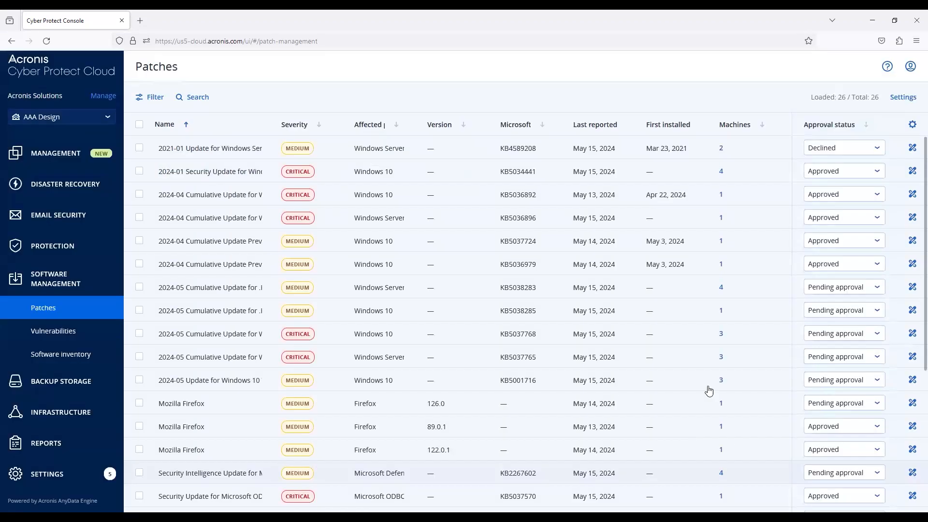
pyautogui.moveTo(898, 107)
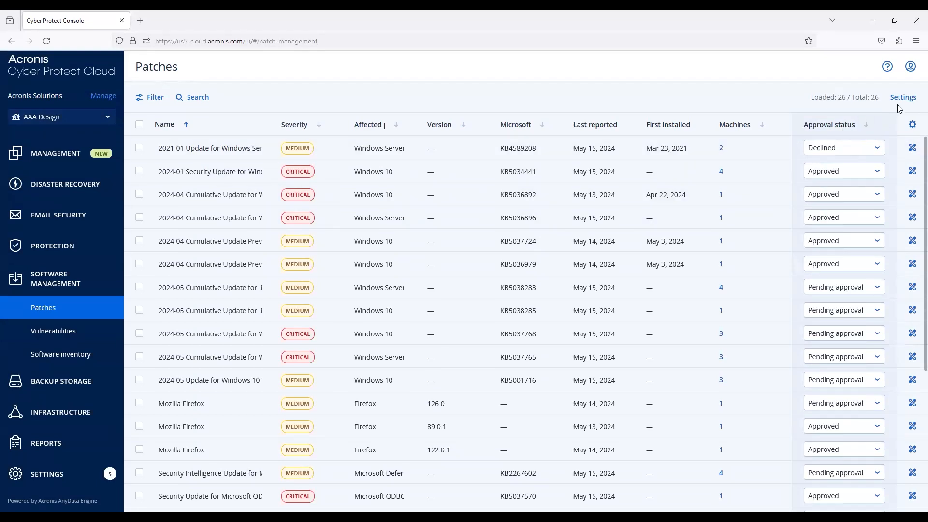
pyautogui.moveTo(902, 96)
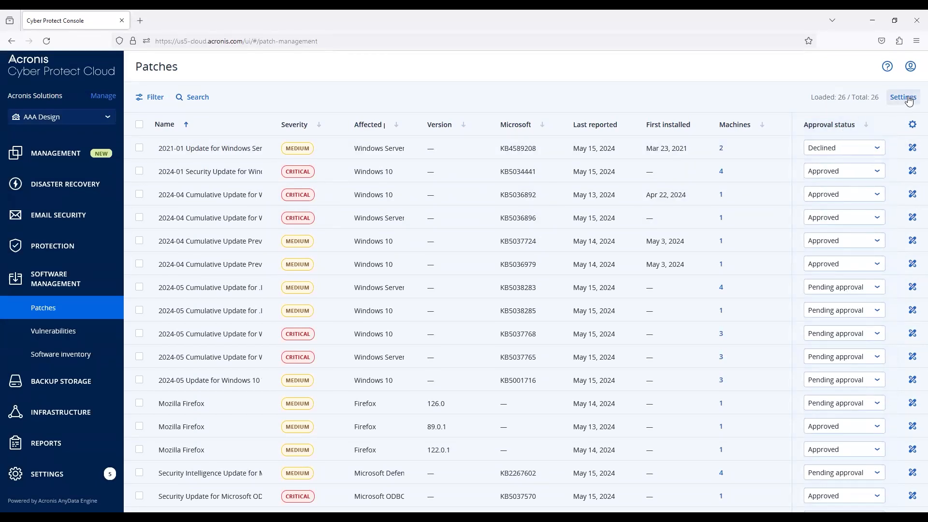
pyautogui.click(903, 97)
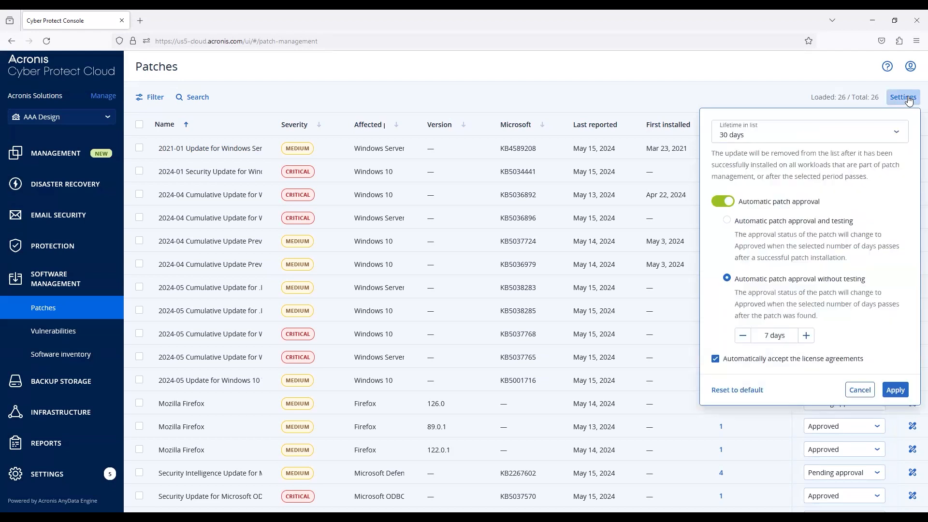
pyautogui.click(808, 131)
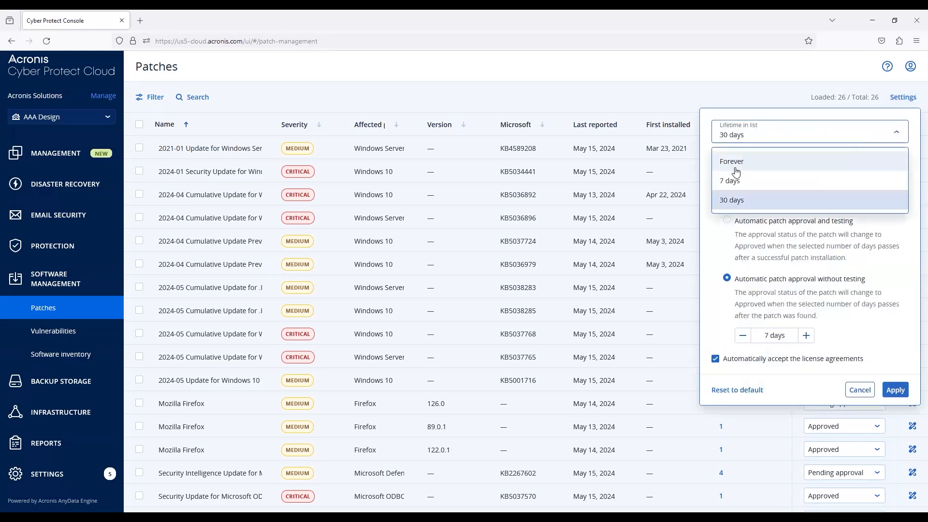
pyautogui.click(732, 200)
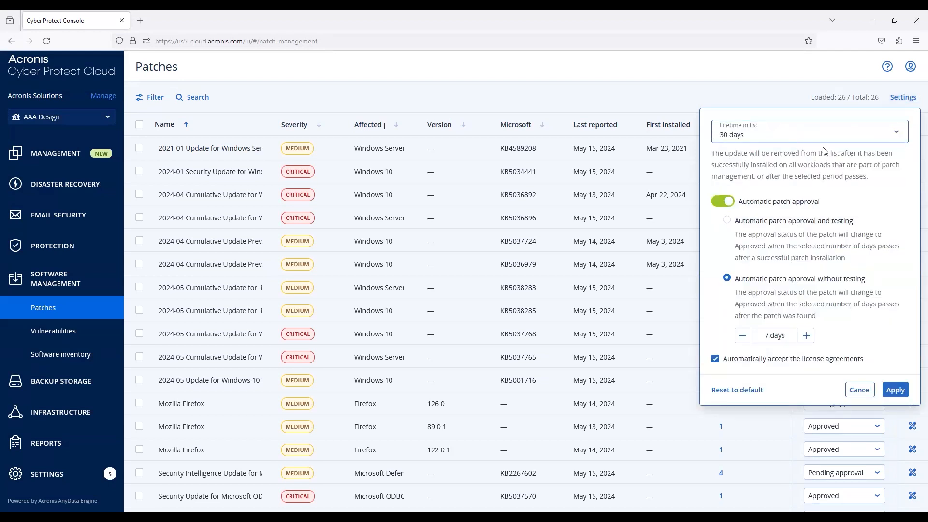
pyautogui.moveTo(750, 215)
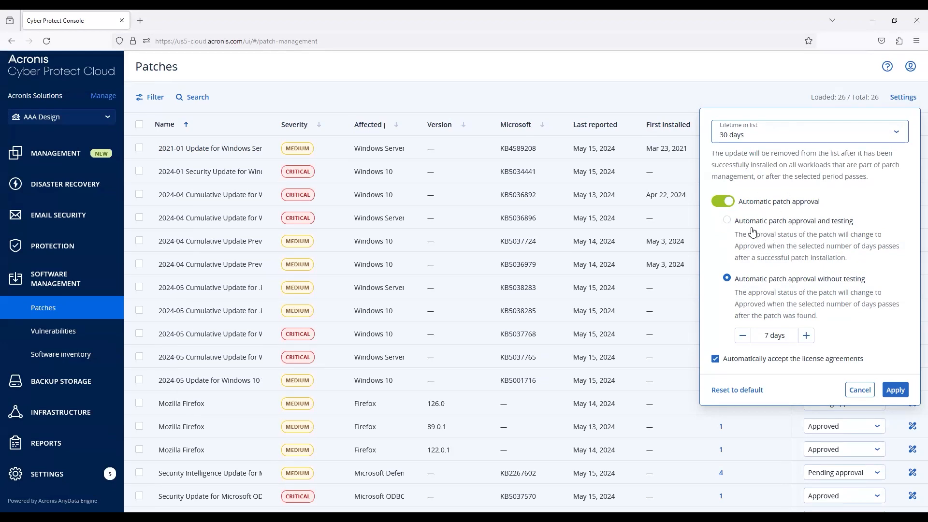
pyautogui.moveTo(753, 192)
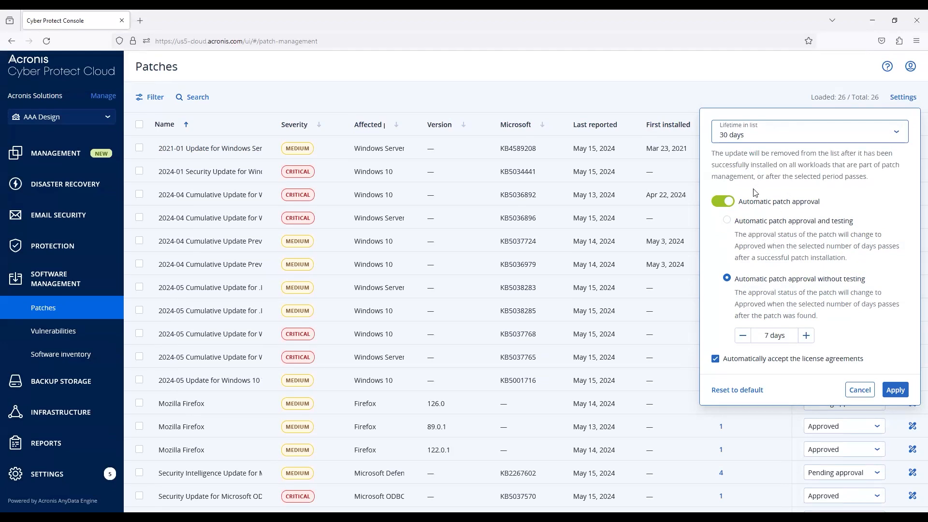
pyautogui.moveTo(759, 230)
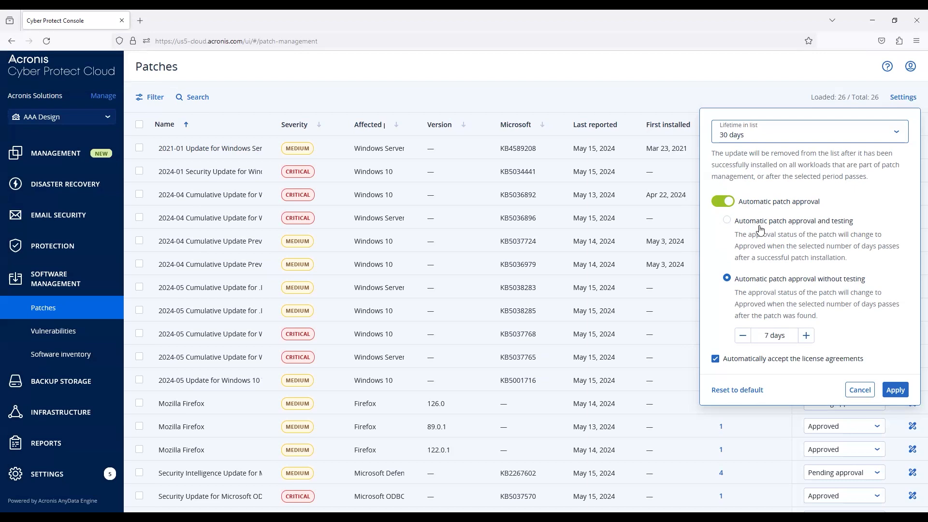
pyautogui.moveTo(733, 368)
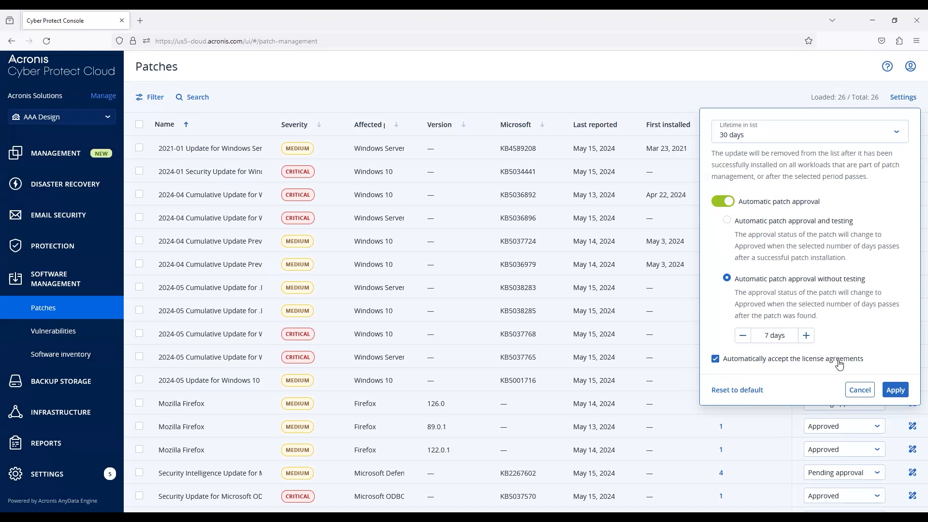
pyautogui.moveTo(737, 389)
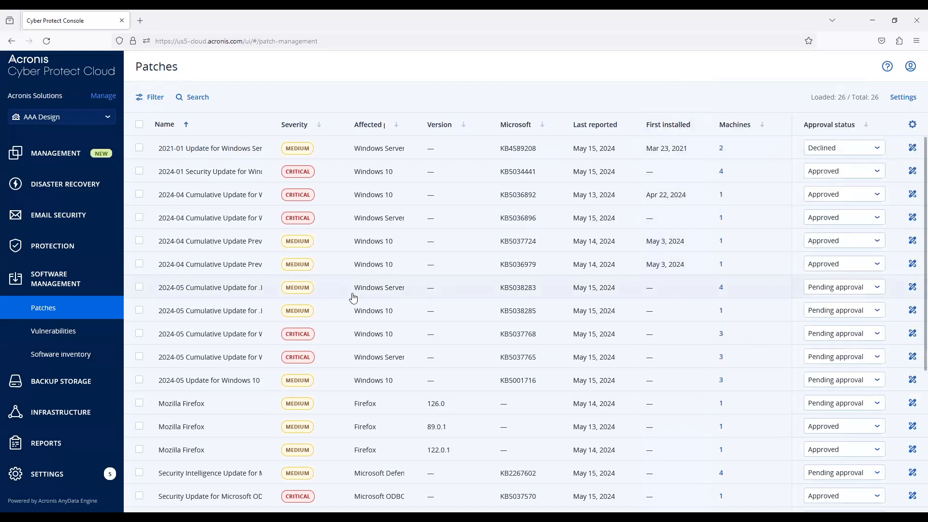
pyautogui.moveTo(731, 313)
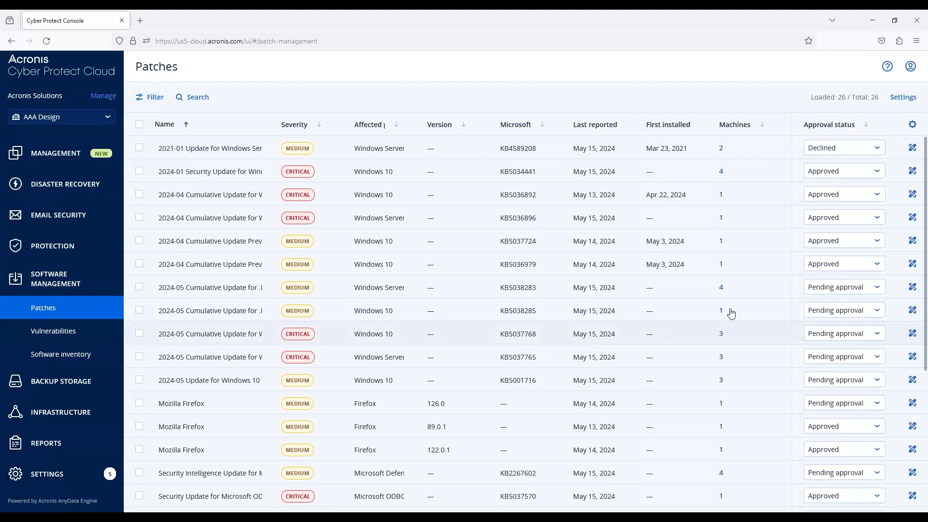